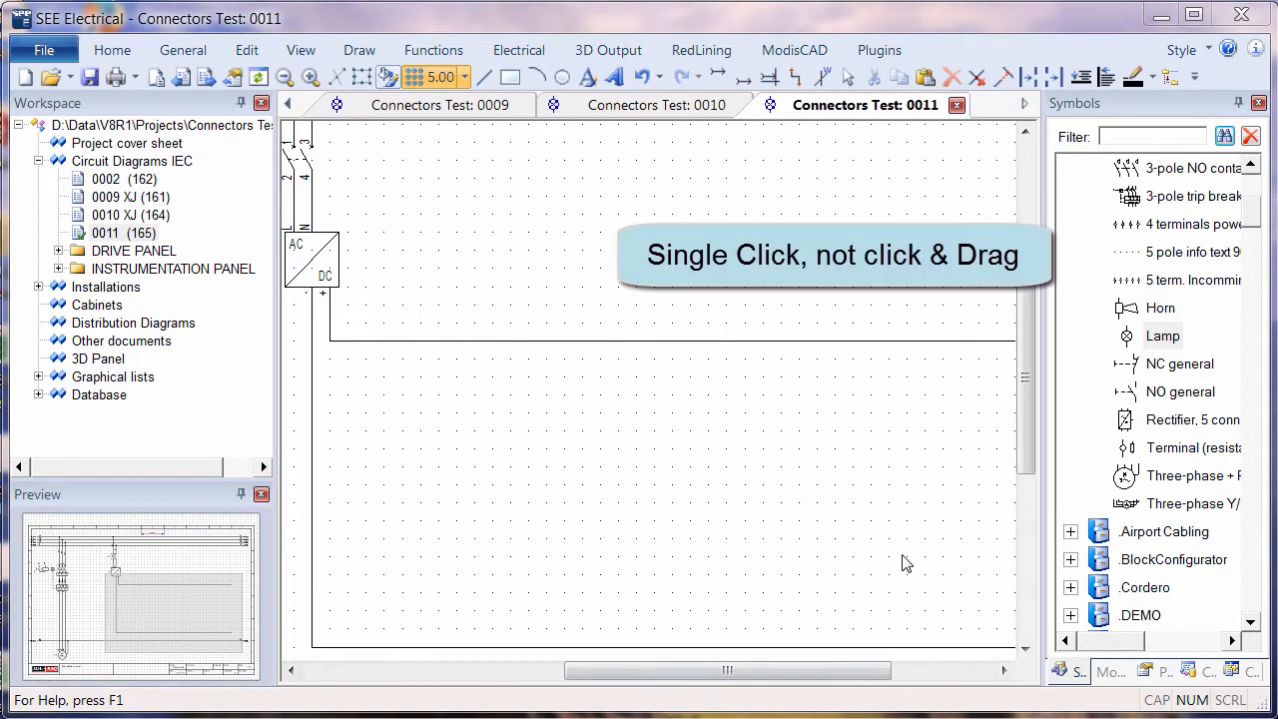
mouse_move(1161, 343)
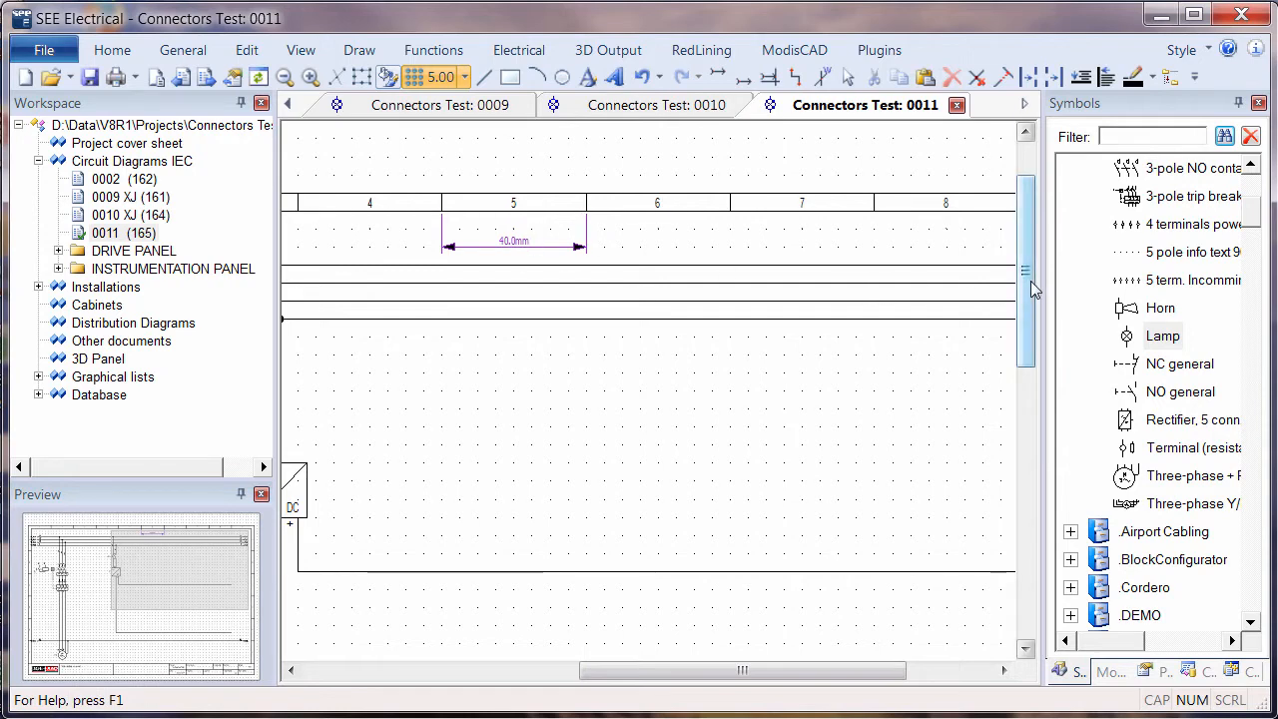
Copy the lamp four times with a horizontal offset of 35, creating lamps P6 to P9
scroll("down", 3)
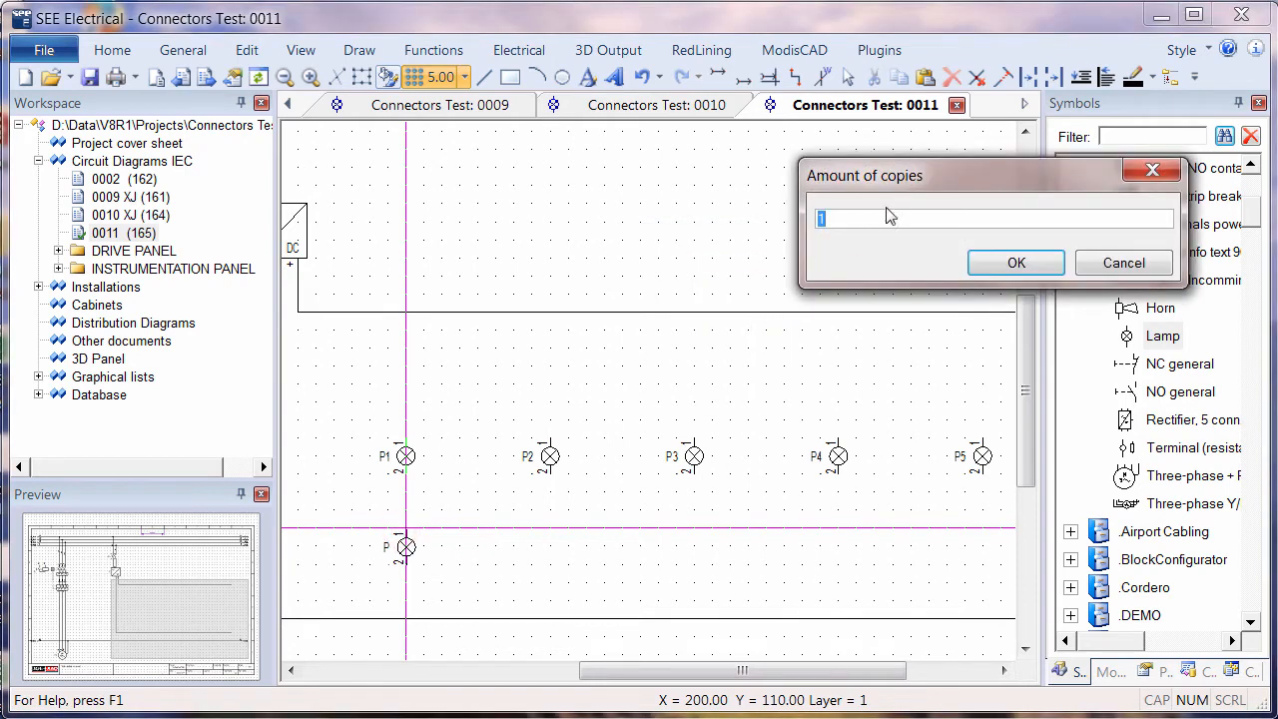
type("4")
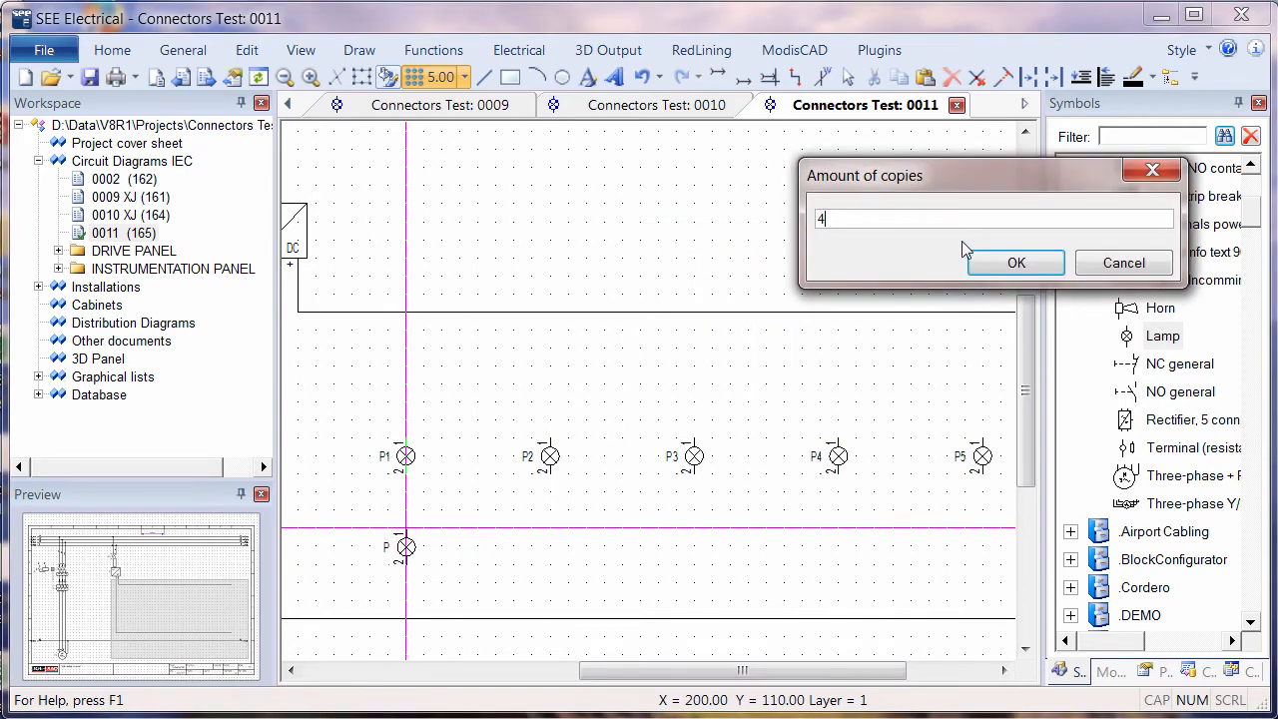
left_click(1015, 263)
type("35")
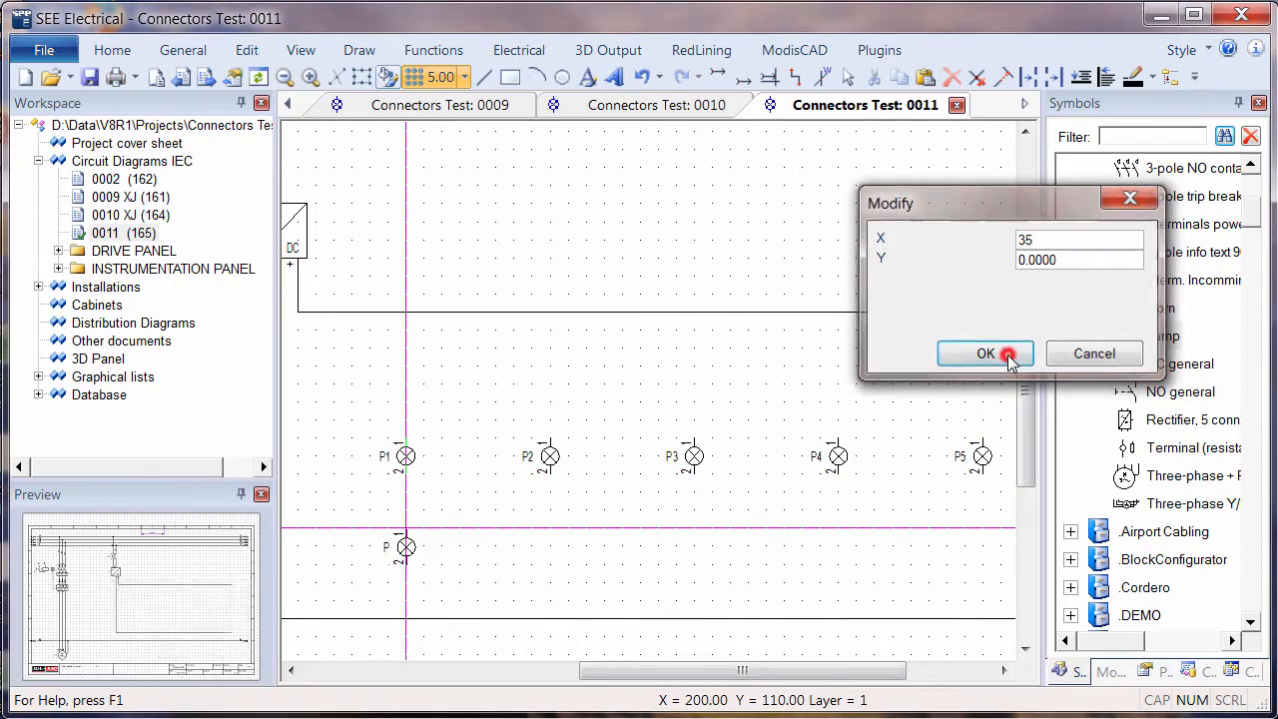
left_click(984, 354)
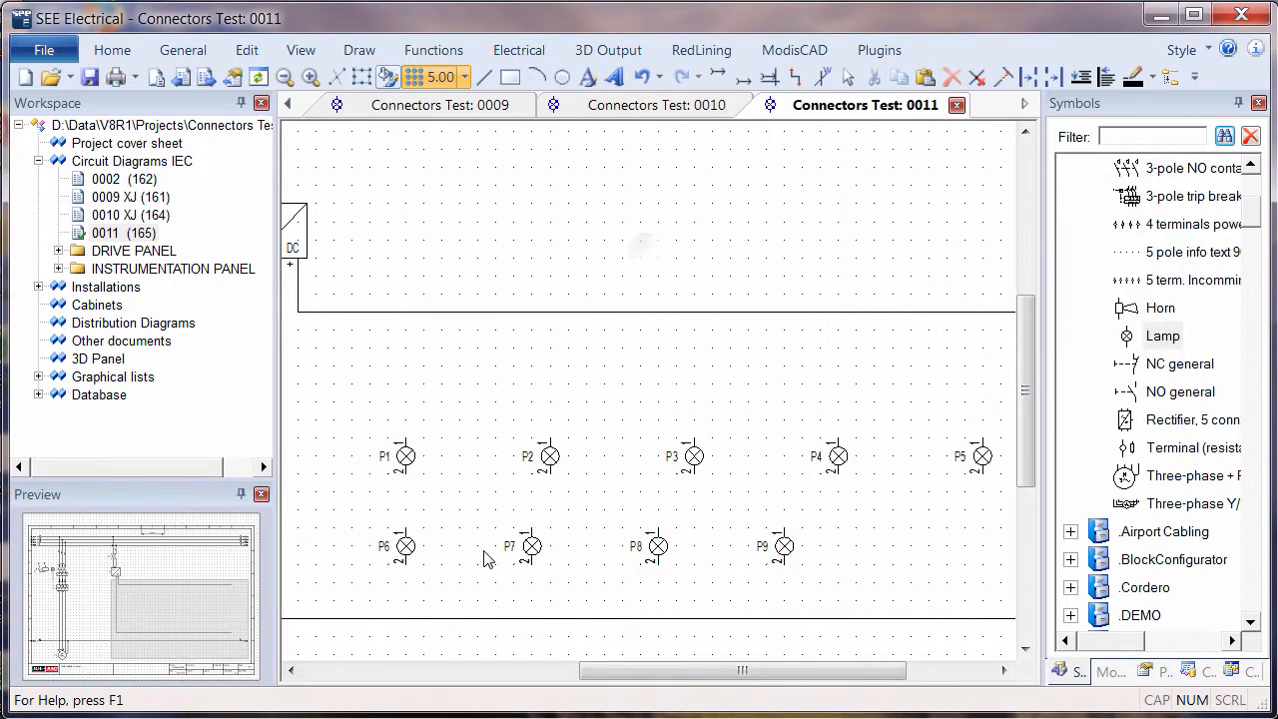
Select lamp P2 with its wire and repeat it rightward so P1 to P6 each hang on a vertical wire
left_click_drag(655, 452, 999, 587)
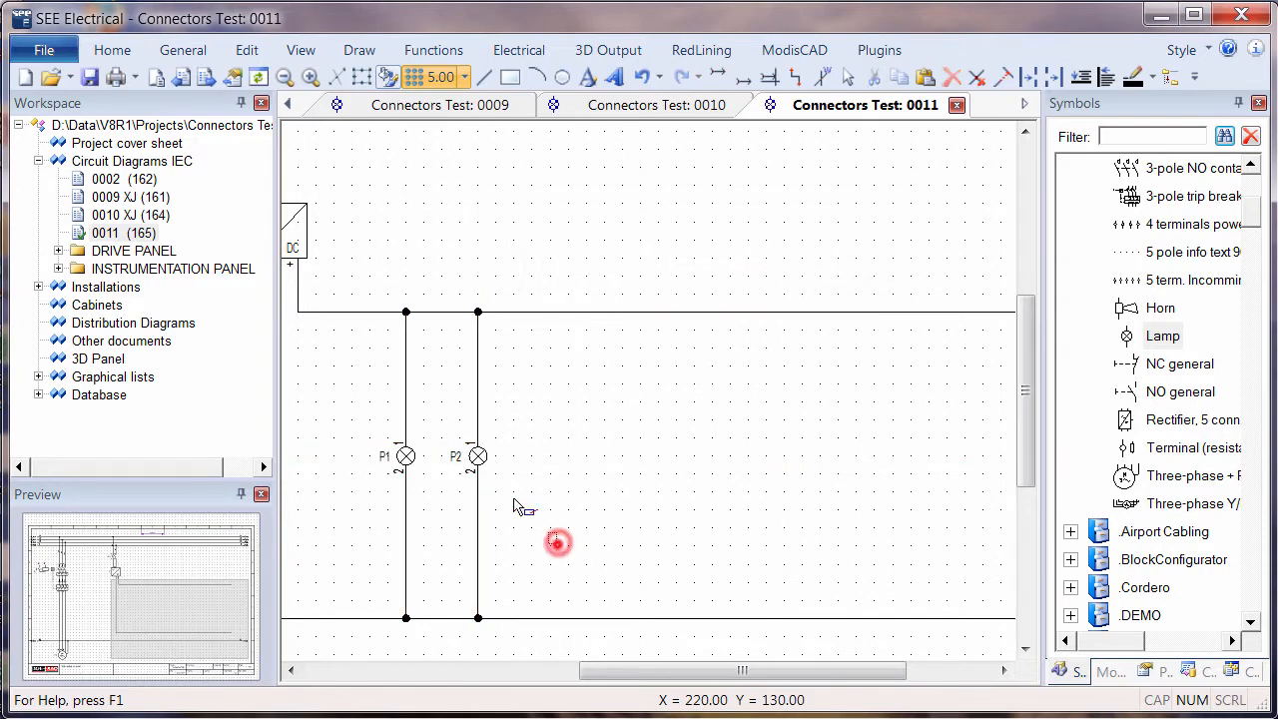
left_click(478, 456)
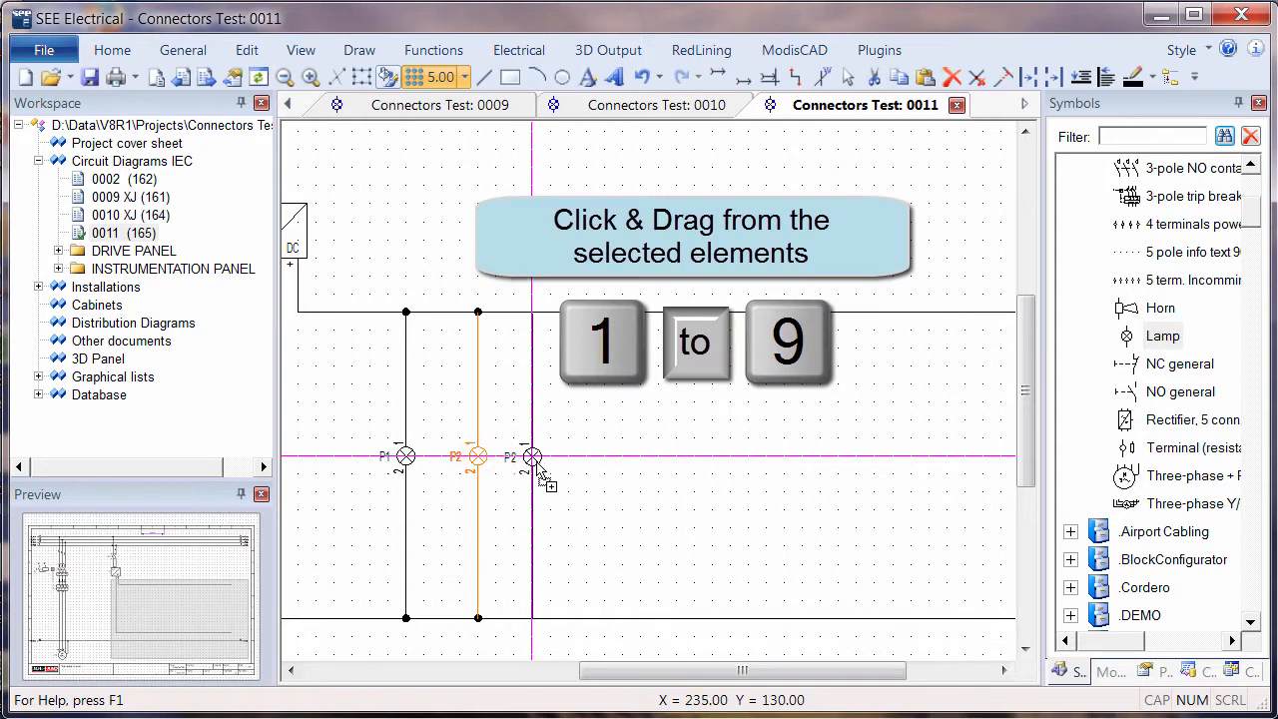
left_click_drag(533, 457, 567, 457)
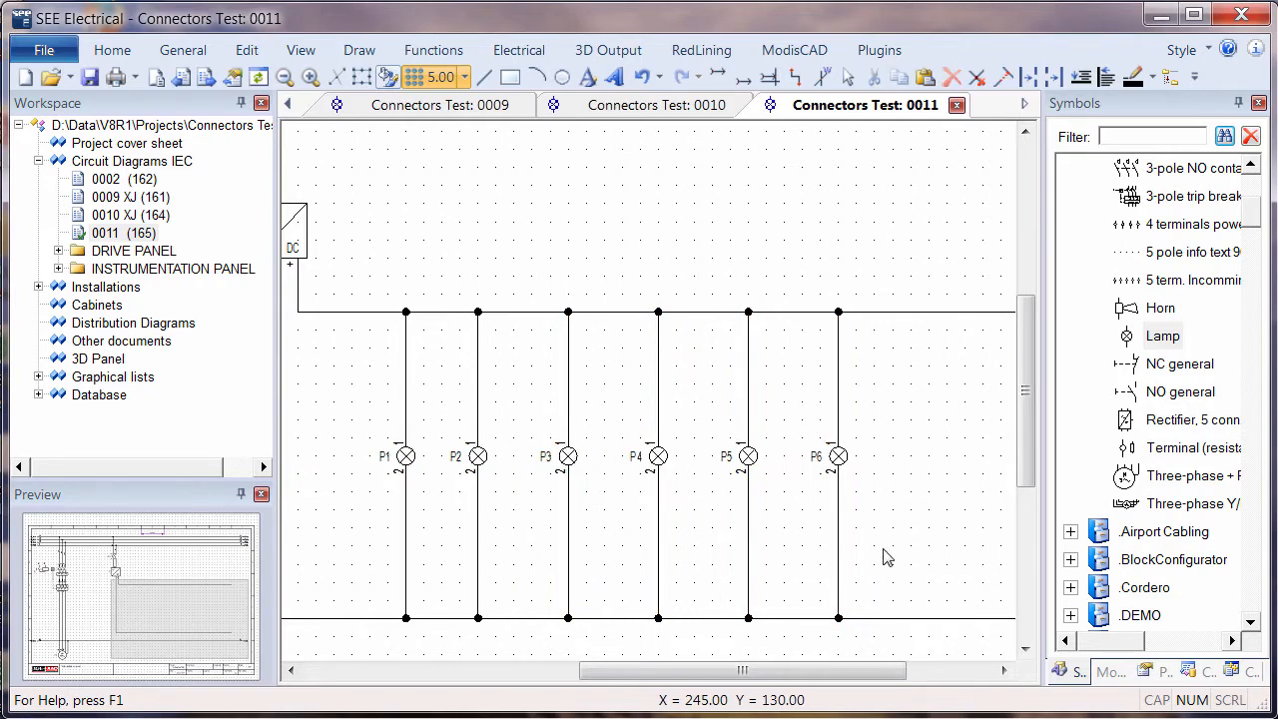
mouse_move(846, 491)
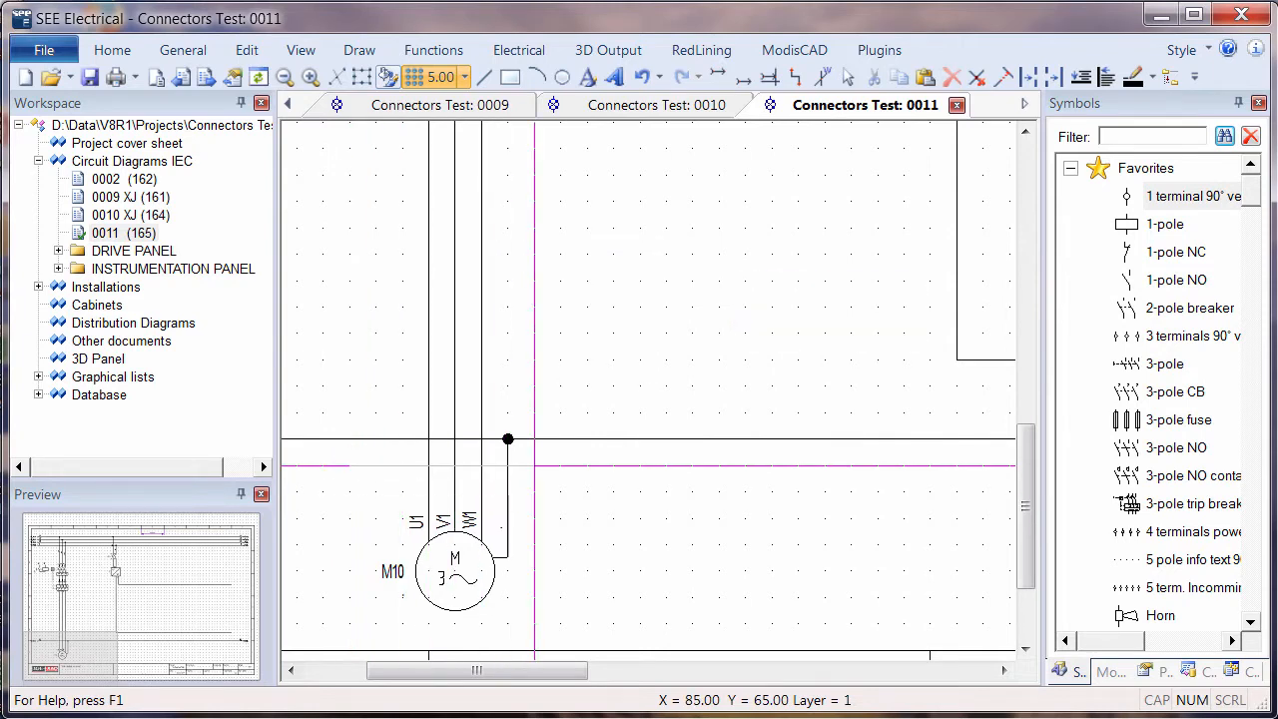
left_click(559, 477)
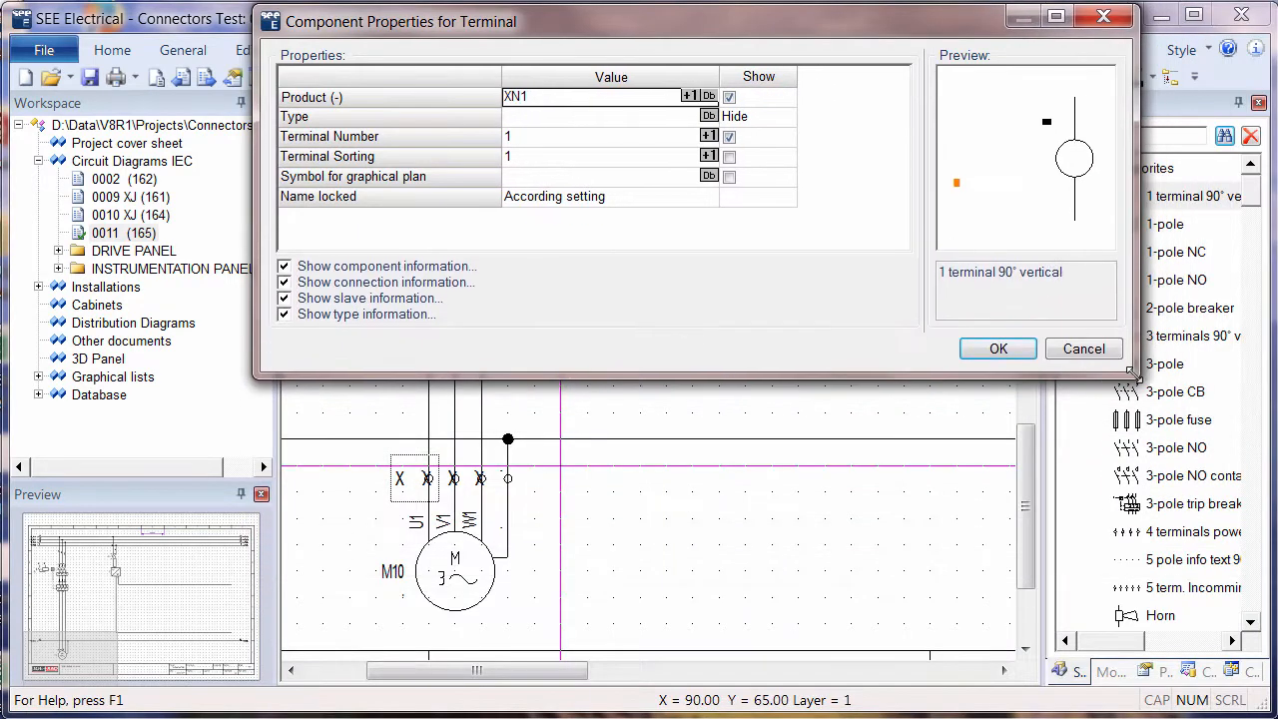
left_click(998, 349)
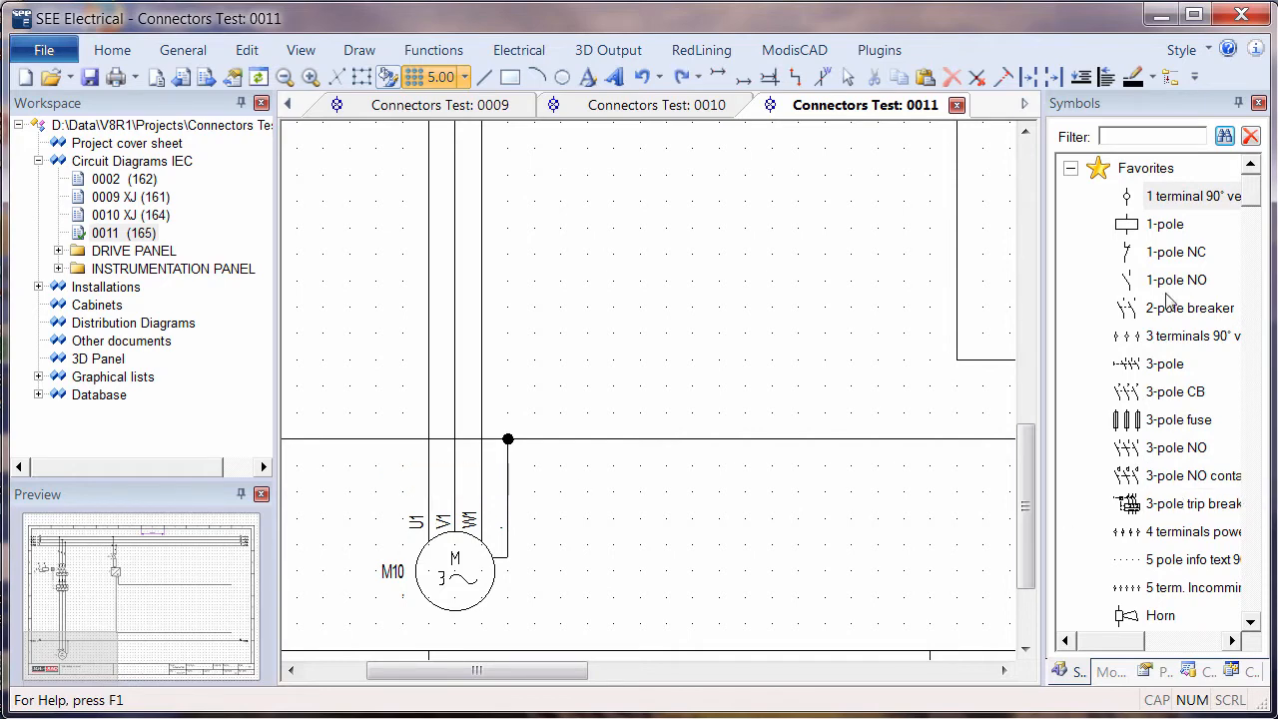
Draw a terminal line across motor M10's four wires, inserting terminals 1 to 4
key("l")
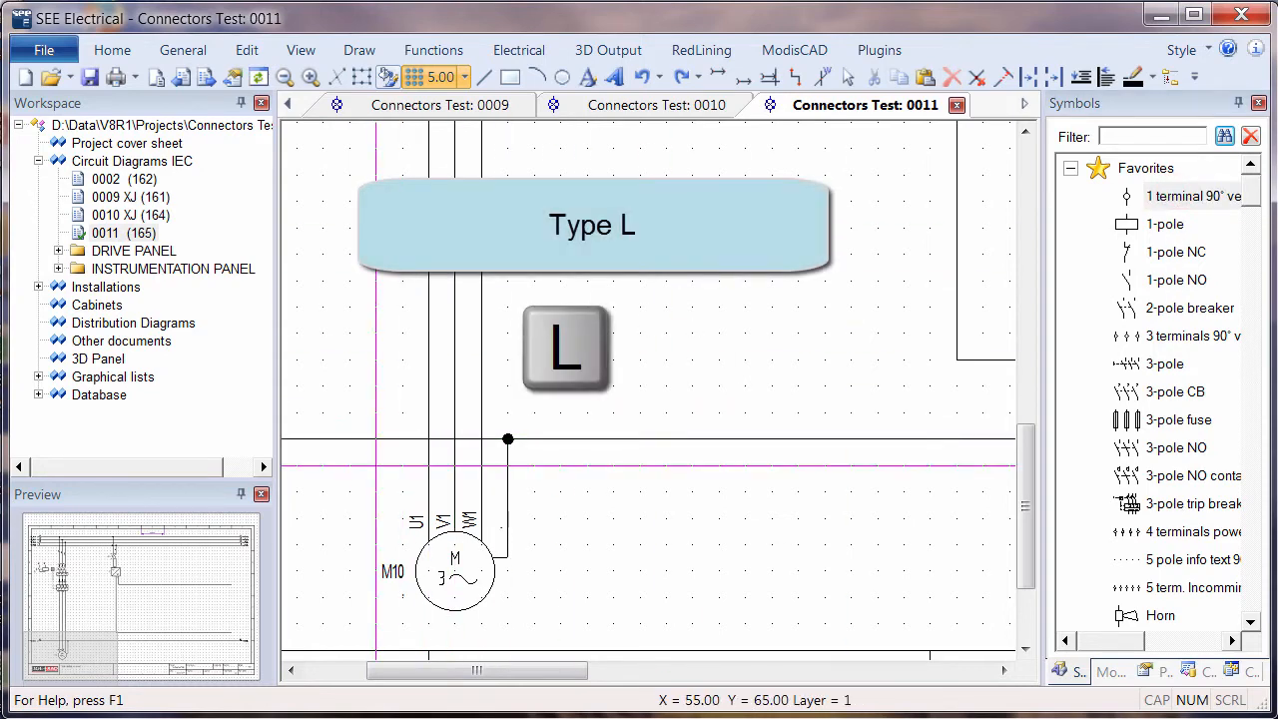
key("h")
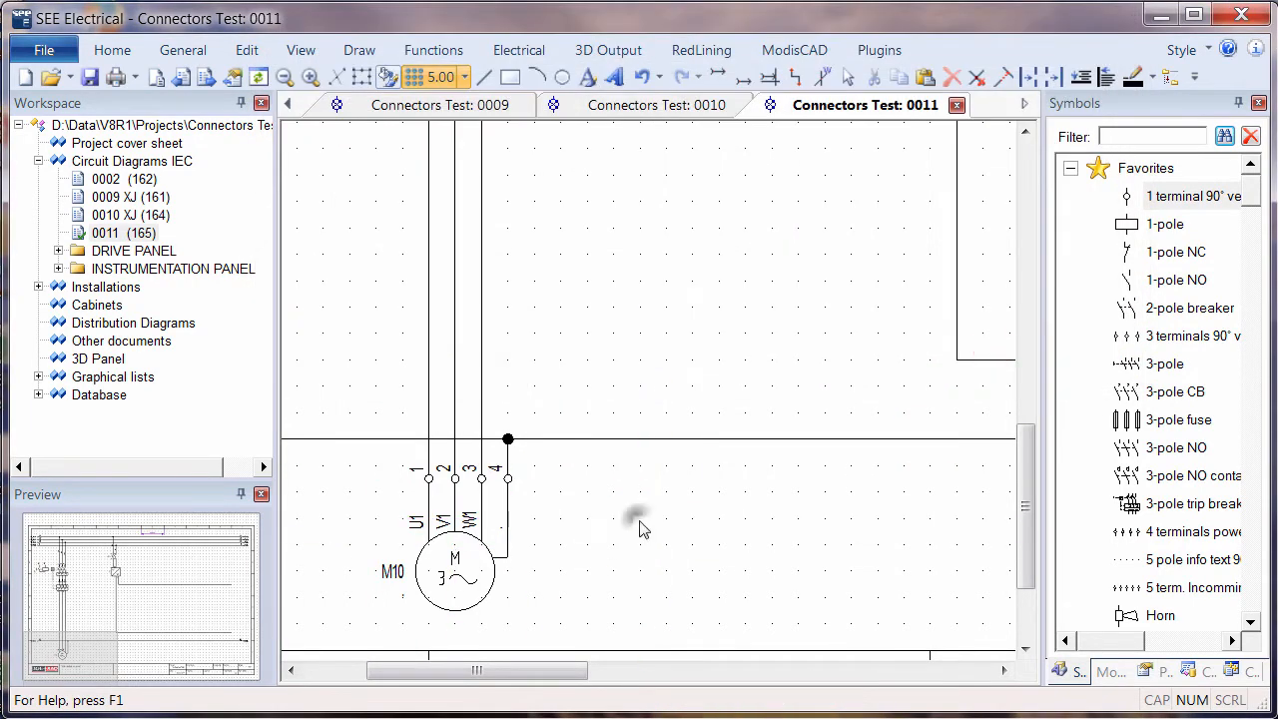
mouse_move(429, 495)
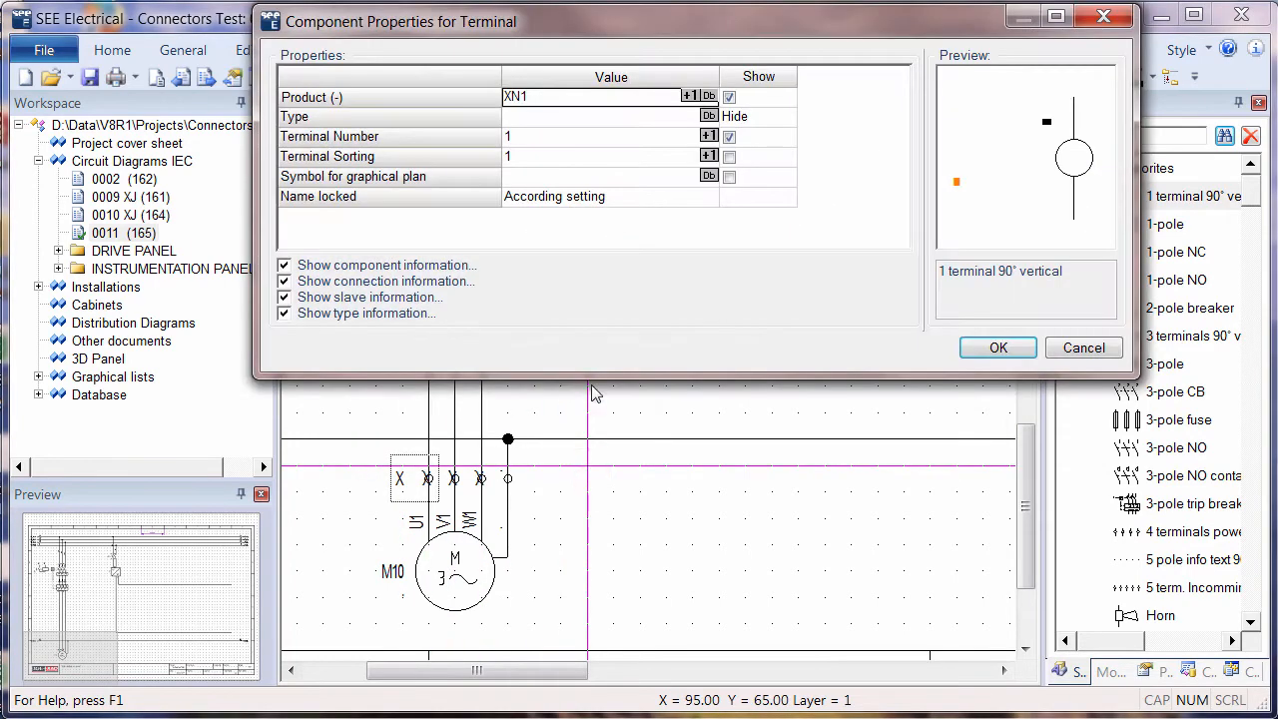
Assign the motor terminals to strip XN1 starting at terminal 1
left_click(995, 345)
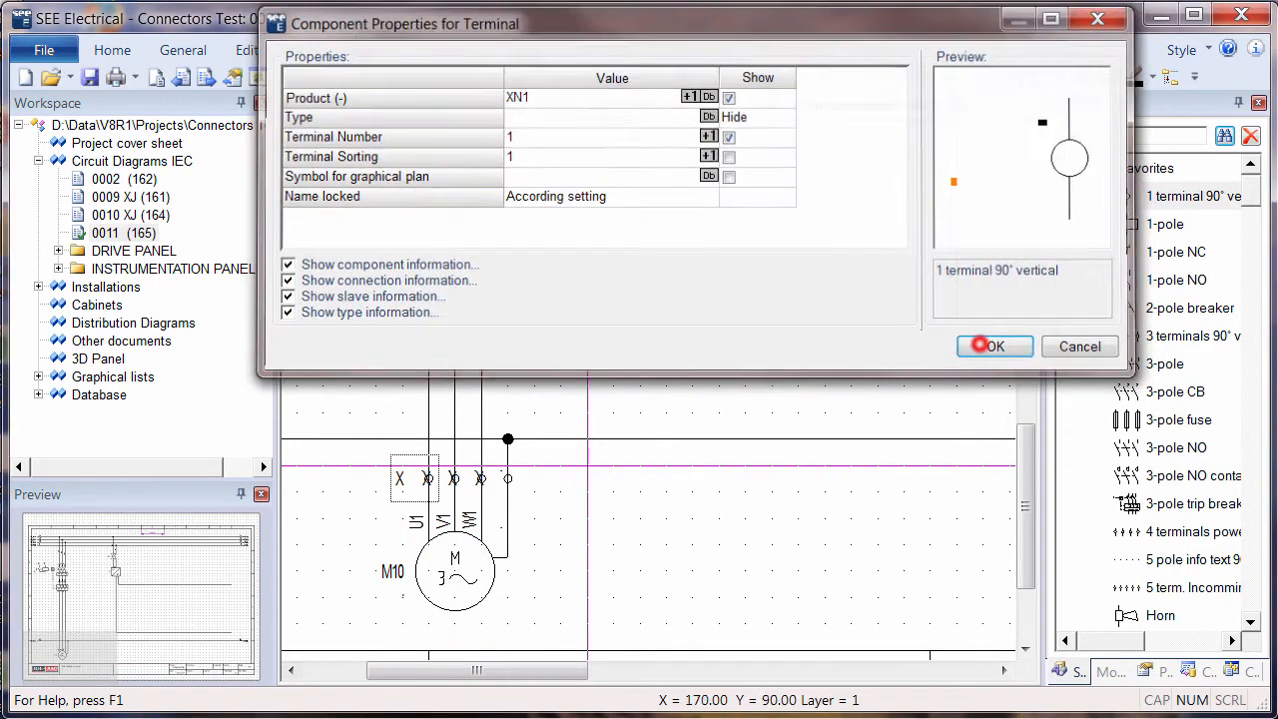
left_click(995, 345)
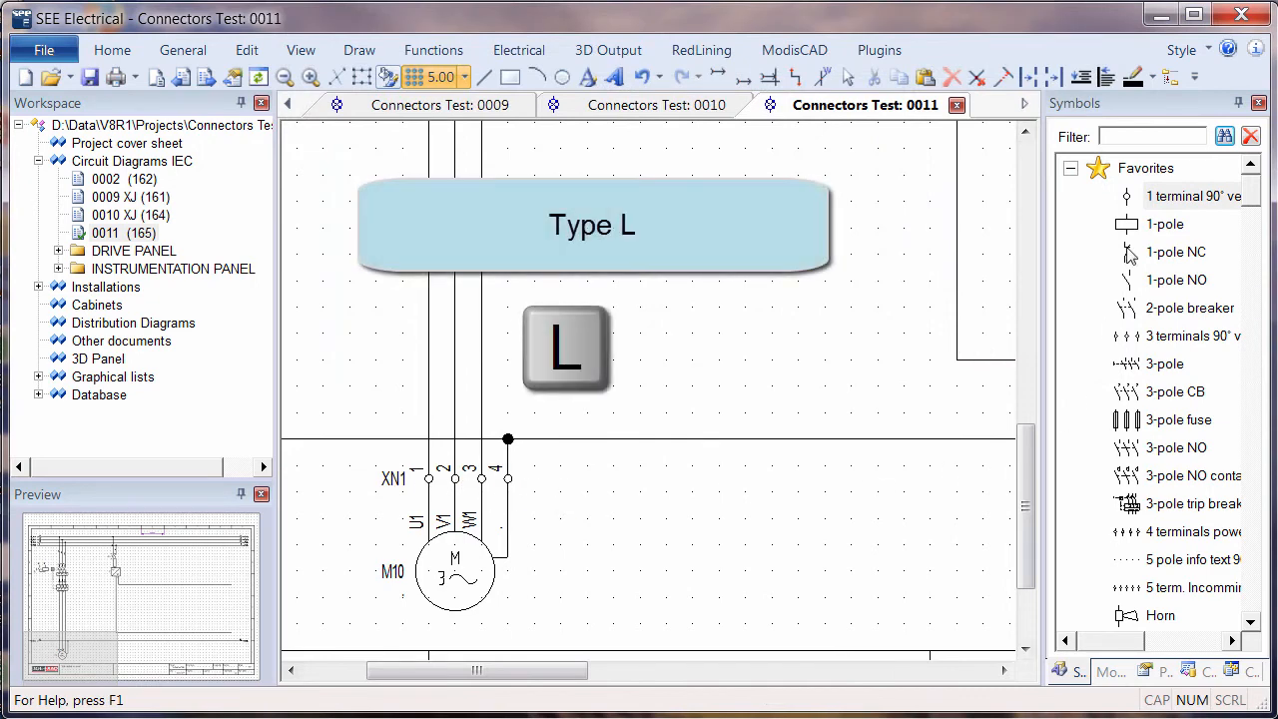
Insert XN1 terminals 5 to 7 across the upper three phase wires
key("2")
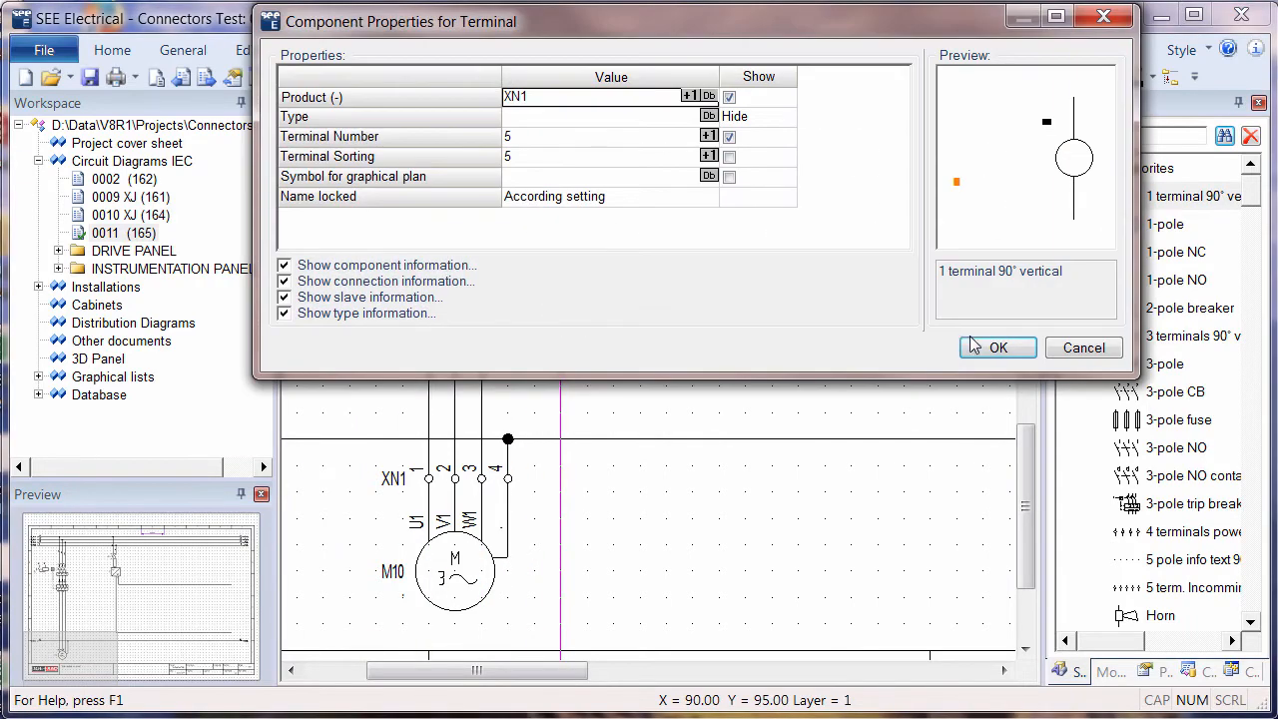
left_click(997, 348)
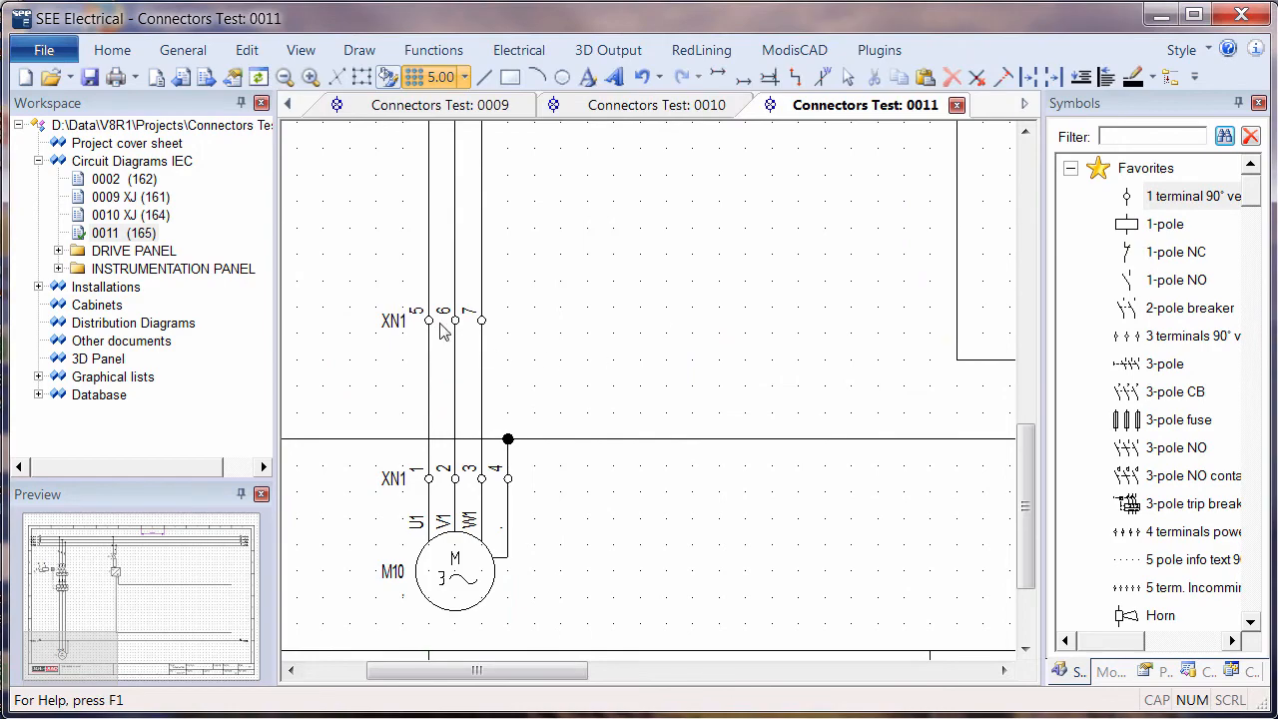
mouse_move(387, 331)
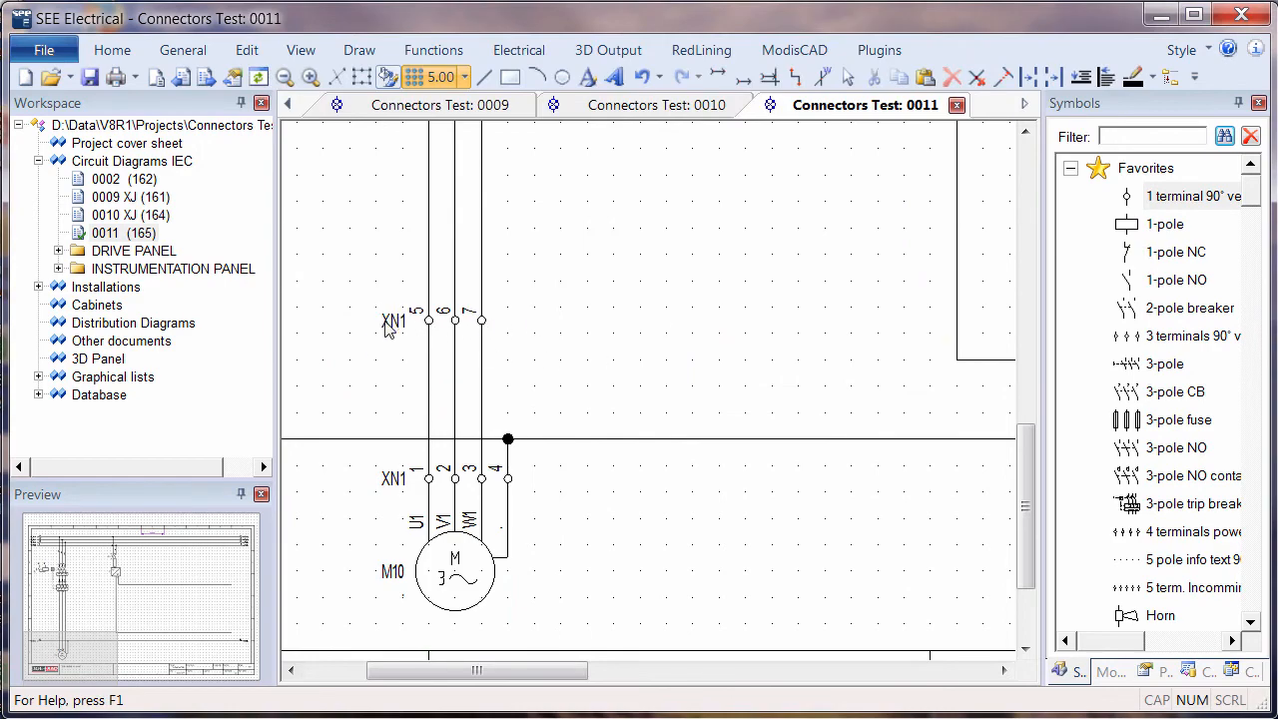